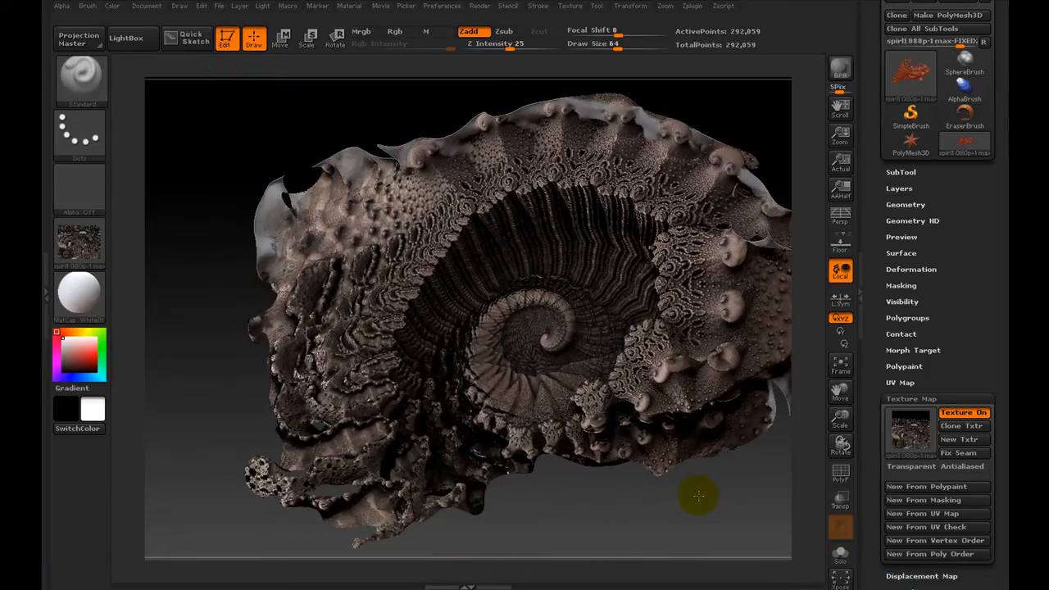
Orbit the textured spiral mesh to inspect it from several angles
{"action": "left_click_drag", "start_coordinate": [698, 495], "coordinate": [750, 495]}
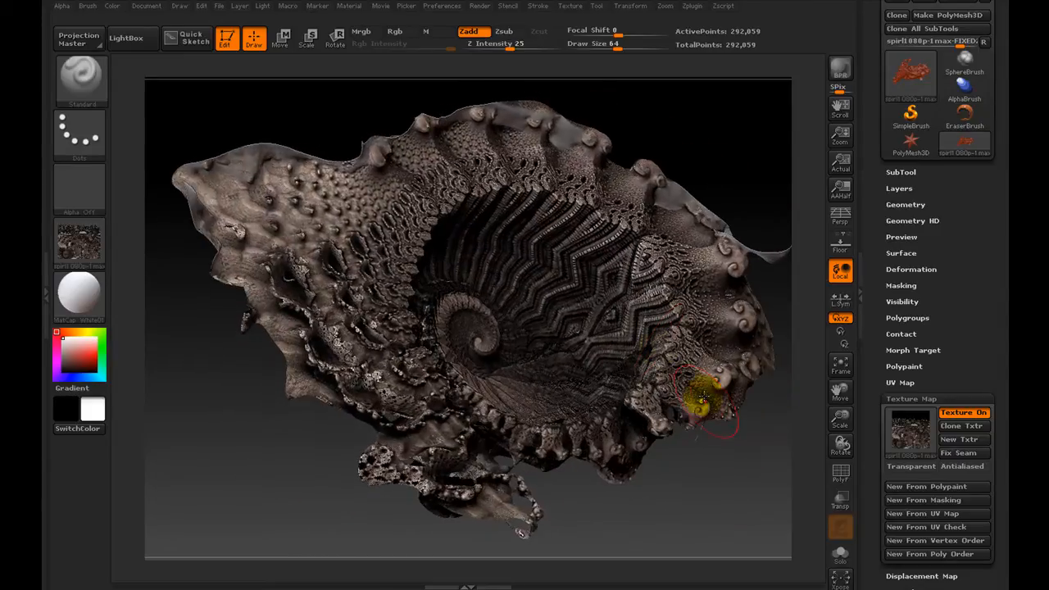
{"action": "left_click_drag", "start_coordinate": [702, 399], "coordinate": [739, 476]}
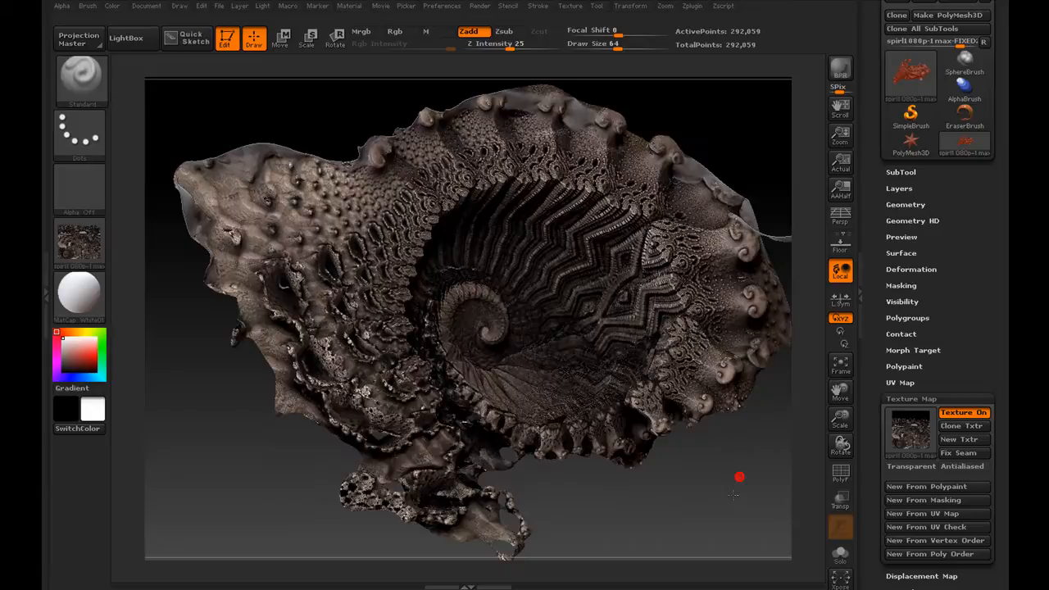
{"action": "left_click_drag", "start_coordinate": [739, 476], "coordinate": [717, 508]}
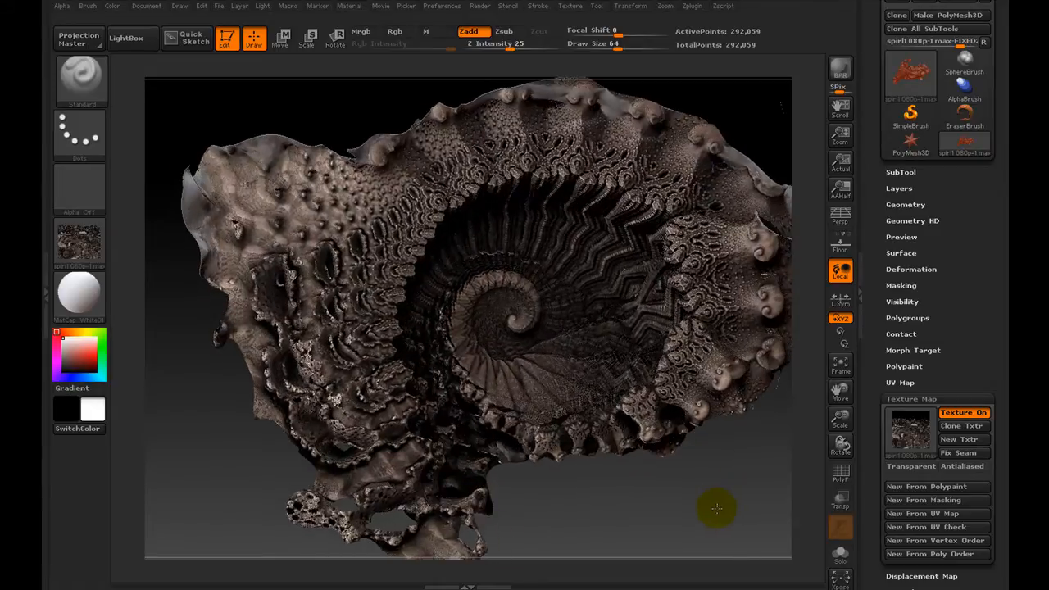
{"action": "left_click_drag", "start_coordinate": [717, 508], "coordinate": [737, 490]}
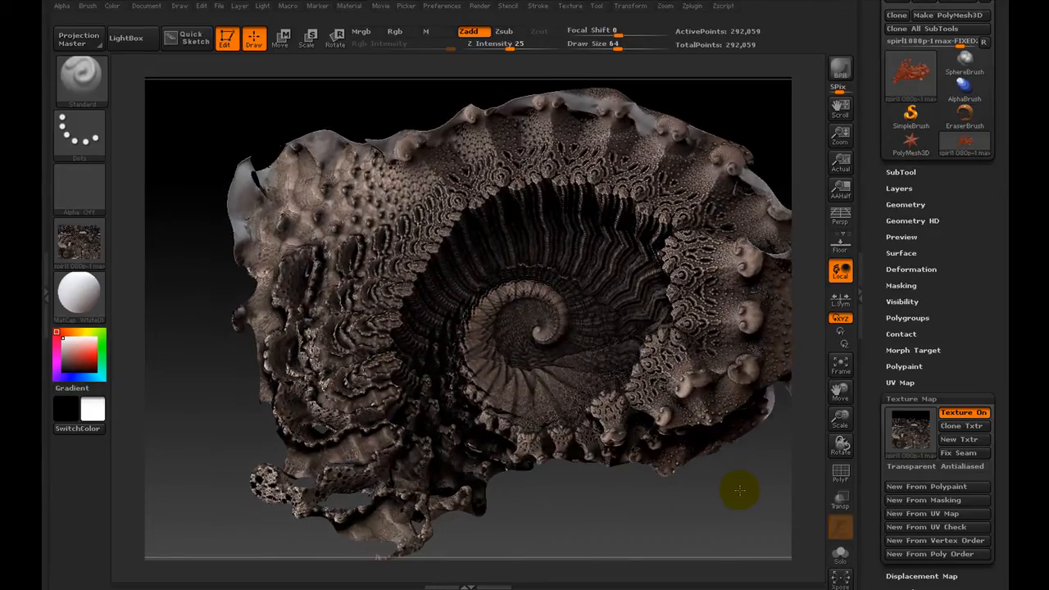
{"action": "left_click_drag", "start_coordinate": [740, 490], "coordinate": [751, 476]}
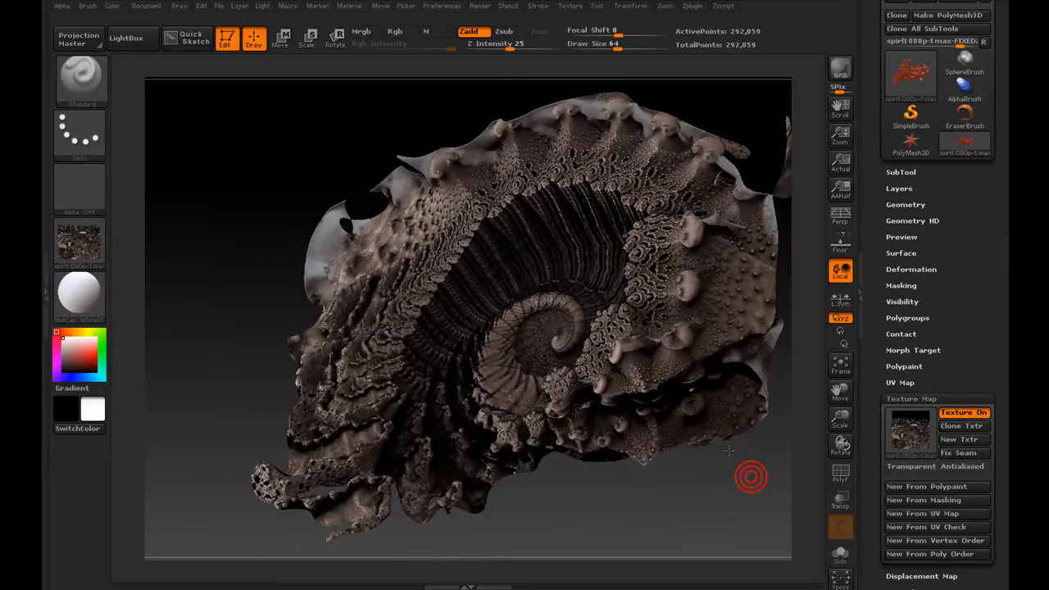
{"action": "left_click_drag", "start_coordinate": [751, 477], "coordinate": [745, 427]}
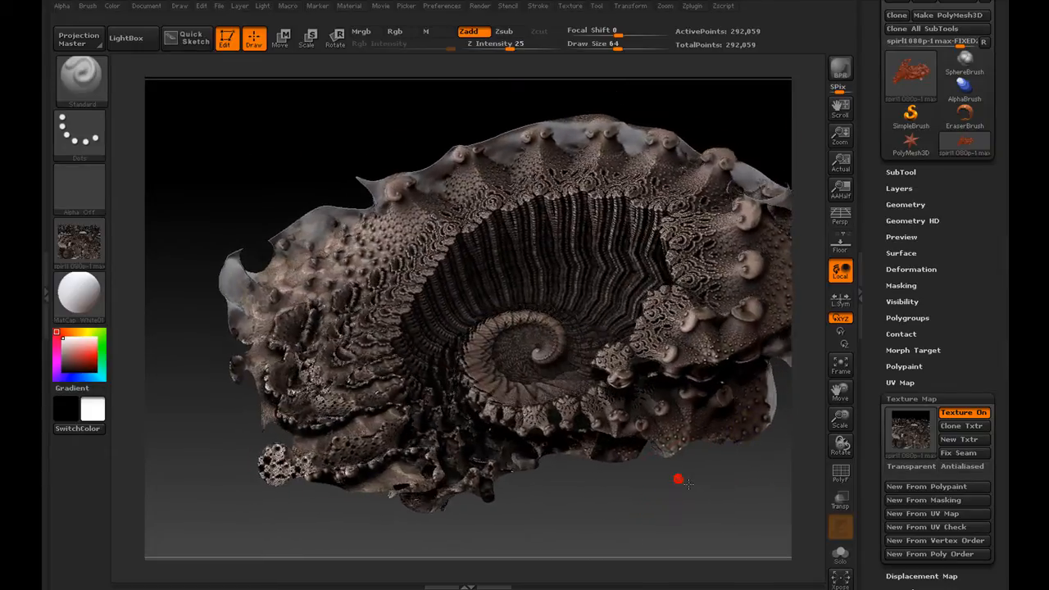
{"action": "left_click_drag", "start_coordinate": [678, 480], "coordinate": [713, 470]}
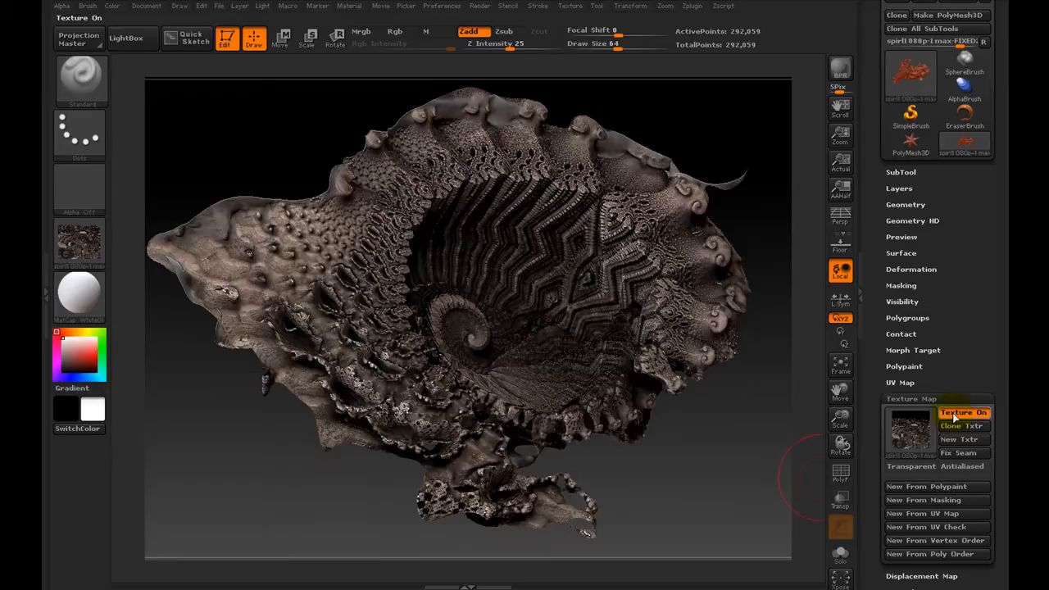
Hide the spiral mesh's texture map and then show it again
{"action": "left_click", "coordinate": [963, 412]}
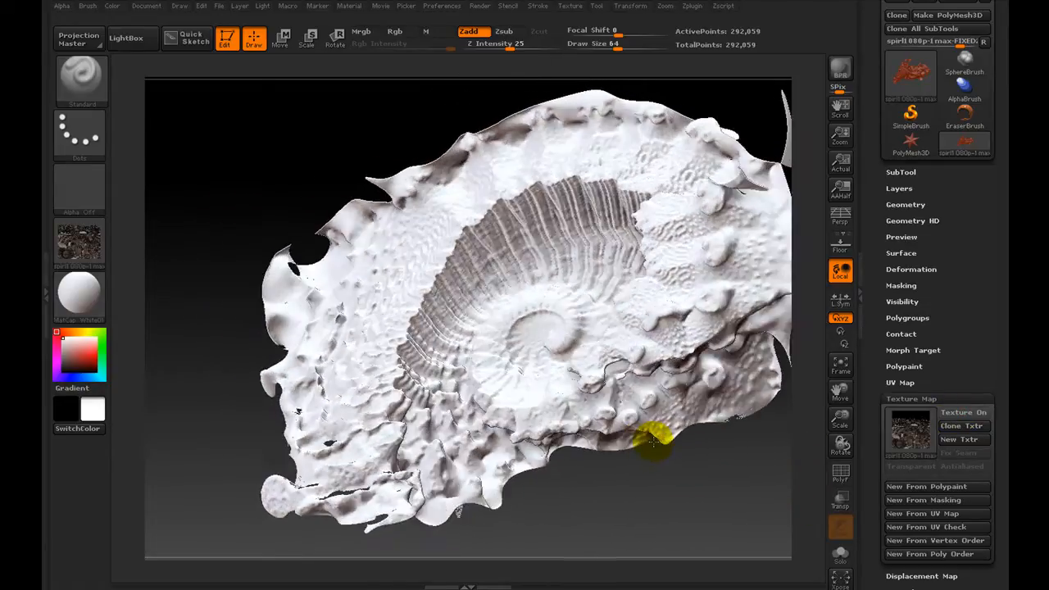
{"action": "left_click", "coordinate": [963, 412]}
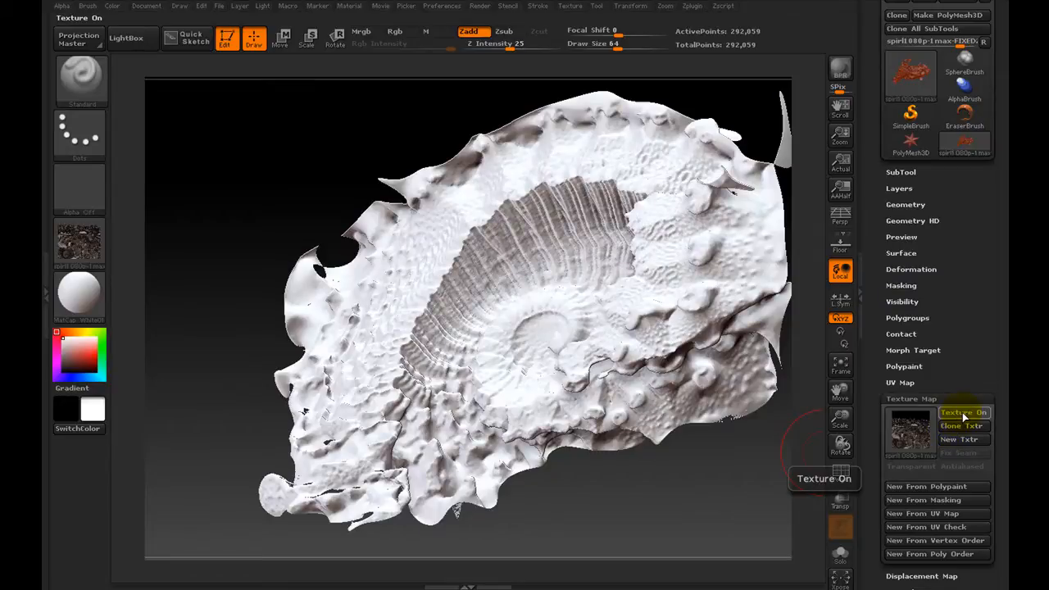
{"action": "left_click", "coordinate": [963, 412]}
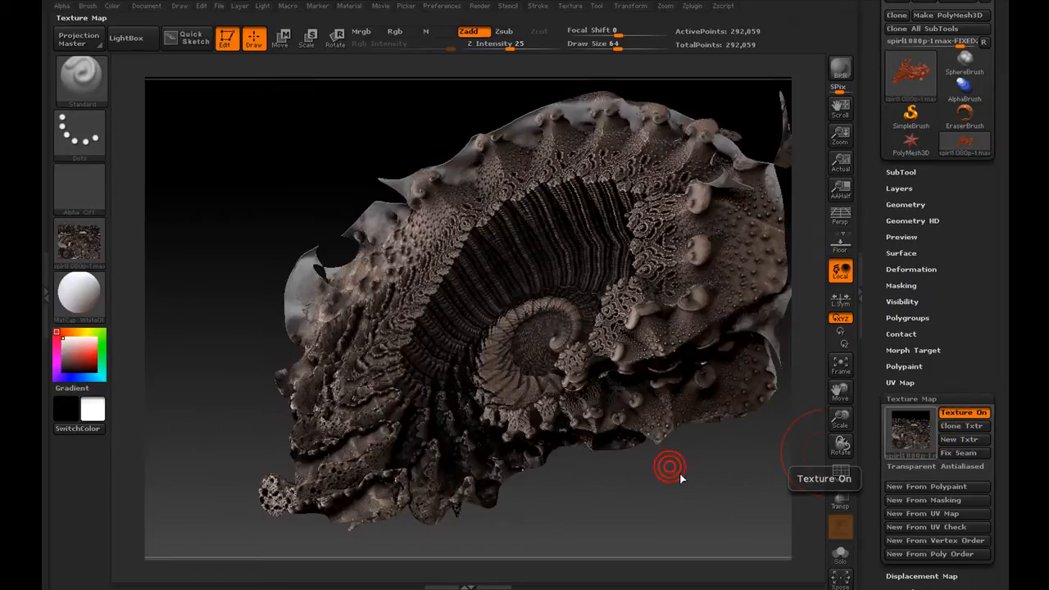
Rotate into the spiral's inner cavity, then view the flowertry3max mesh untextured and textured
{"action": "left_click_drag", "start_coordinate": [667, 467], "coordinate": [735, 474]}
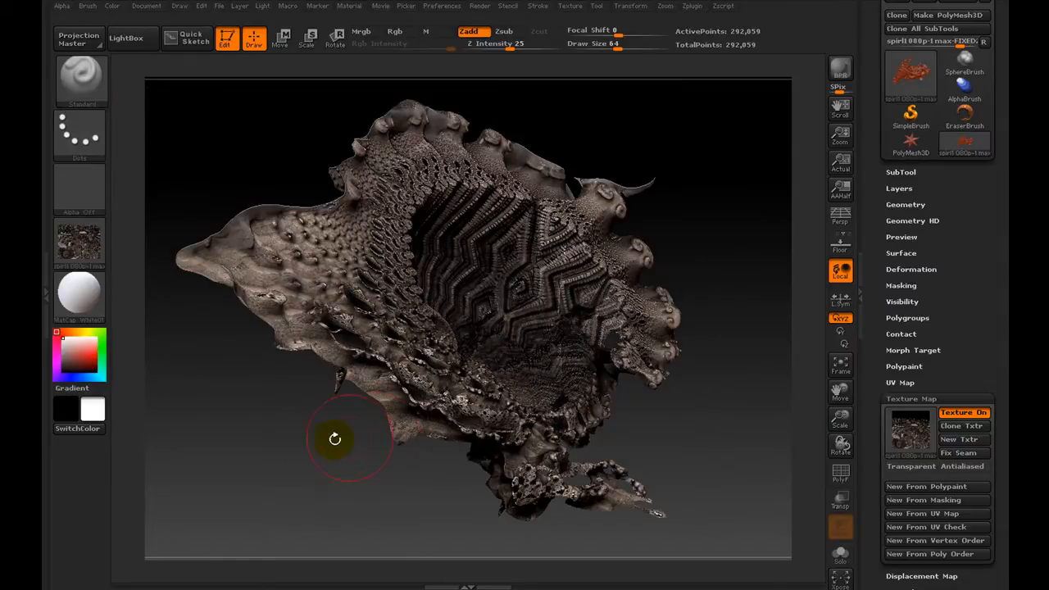
{"action": "left_click_drag", "start_coordinate": [334, 439], "coordinate": [211, 79]}
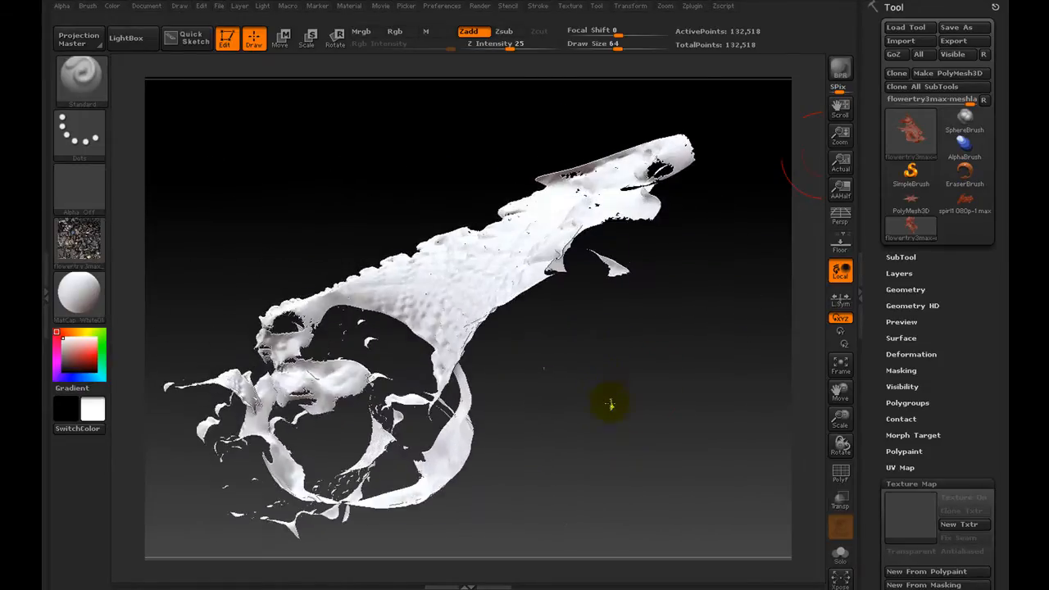
{"action": "left_click_drag", "start_coordinate": [611, 404], "coordinate": [752, 423]}
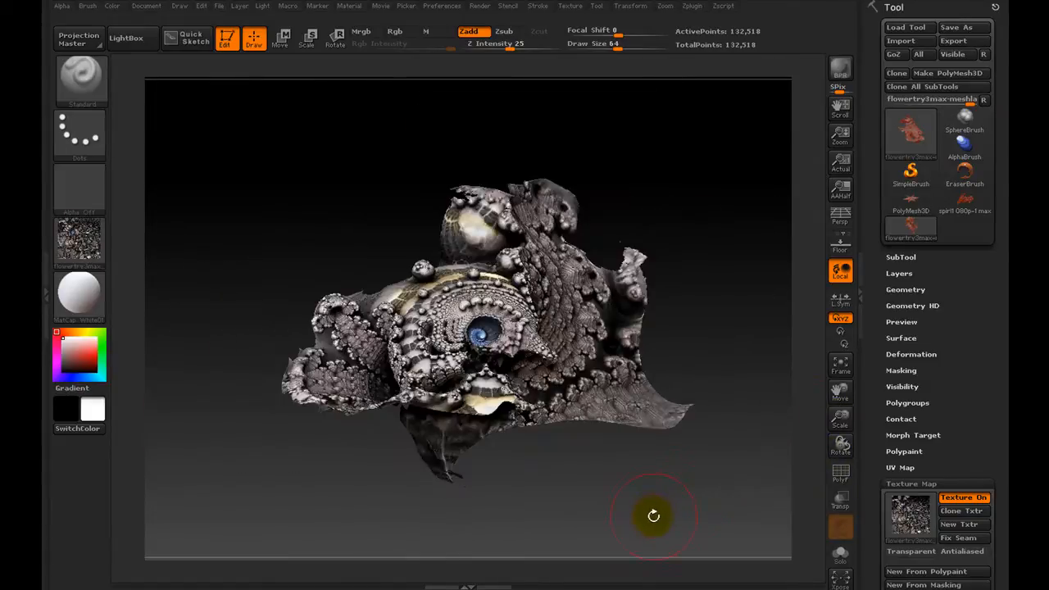
{"action": "left_click_drag", "start_coordinate": [654, 516], "coordinate": [623, 486]}
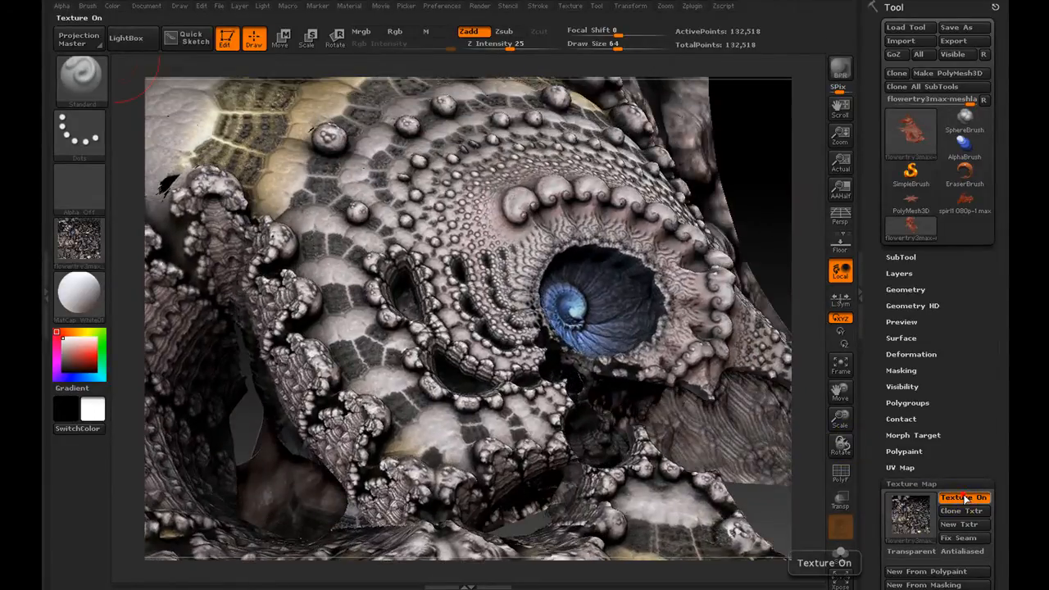
Turn off Texture On so flowertry3max displays as a bare, untextured sculpt
{"action": "left_click", "coordinate": [963, 497]}
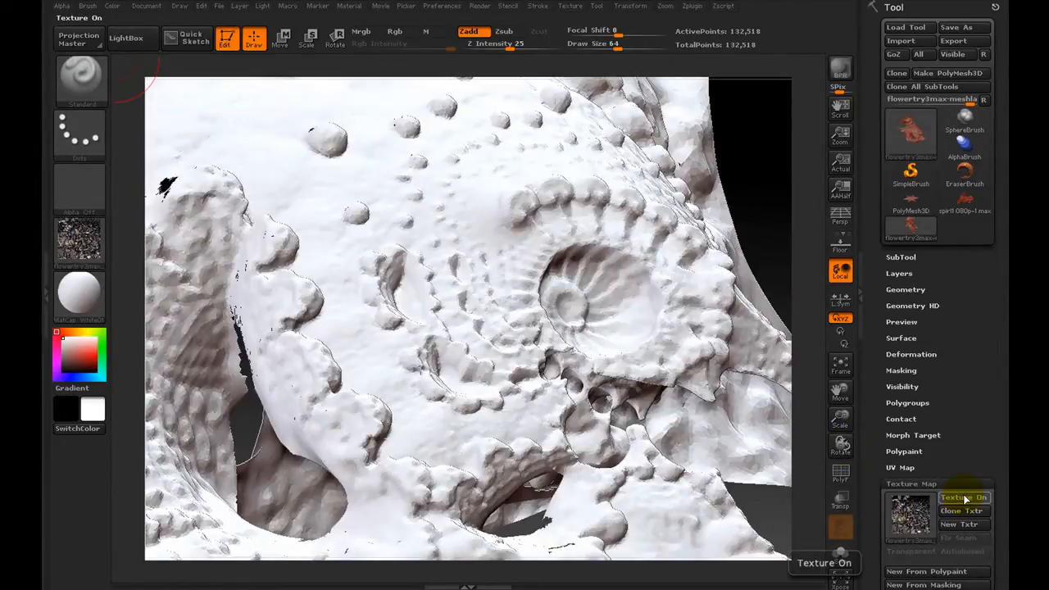
{"action": "left_click", "coordinate": [963, 497]}
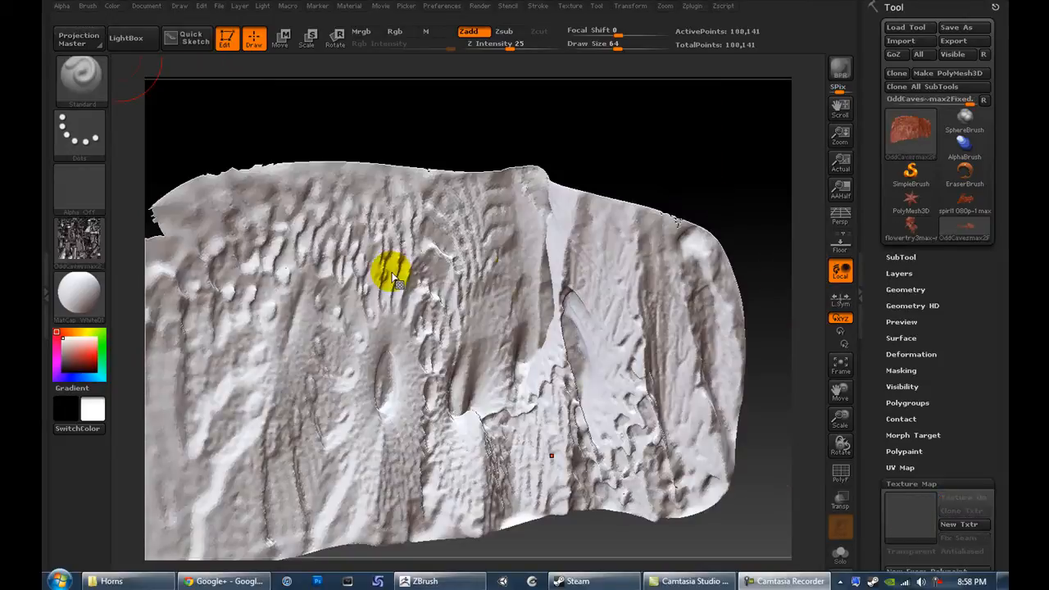
{"action": "mouse_move", "coordinate": [823, 435]}
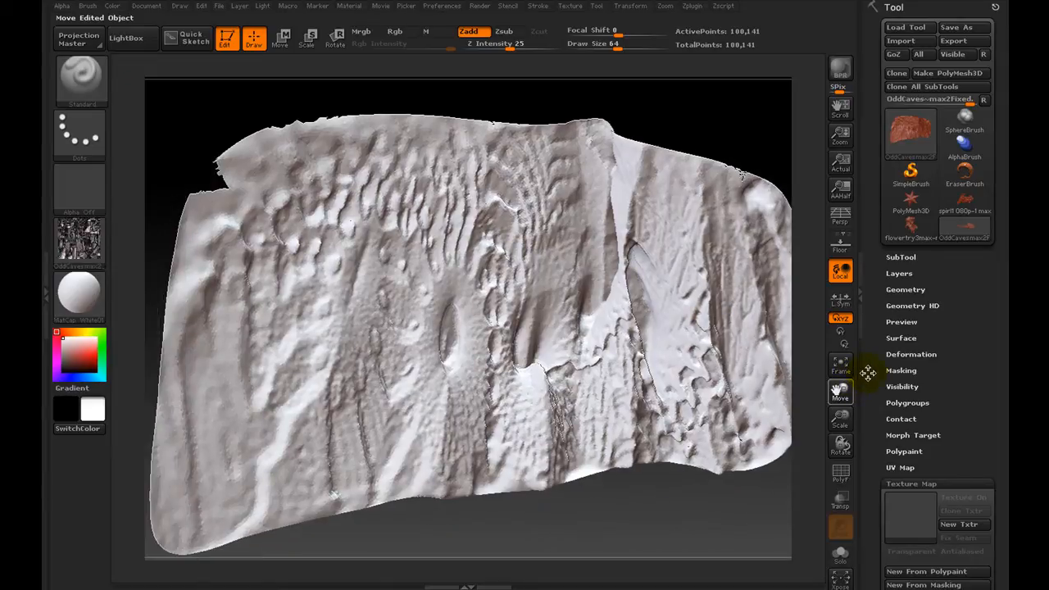
Reposition the OddCaves cave mesh within the view using Move
{"action": "left_click", "coordinate": [839, 420]}
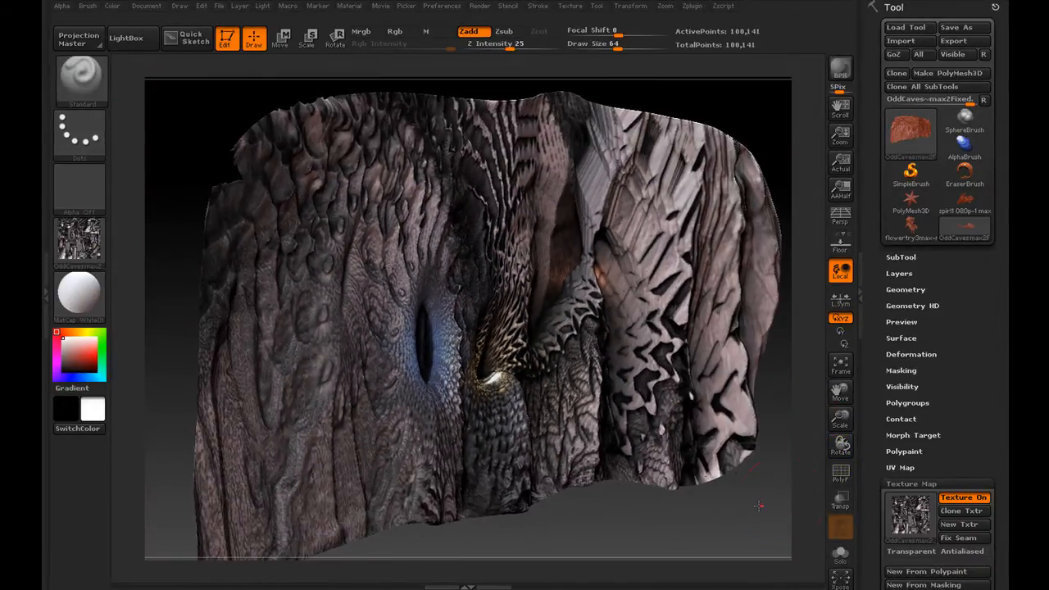
Orbit the OddCaves mesh and switch off Texture On to hide its texture
{"action": "left_click_drag", "start_coordinate": [758, 505], "coordinate": [724, 522]}
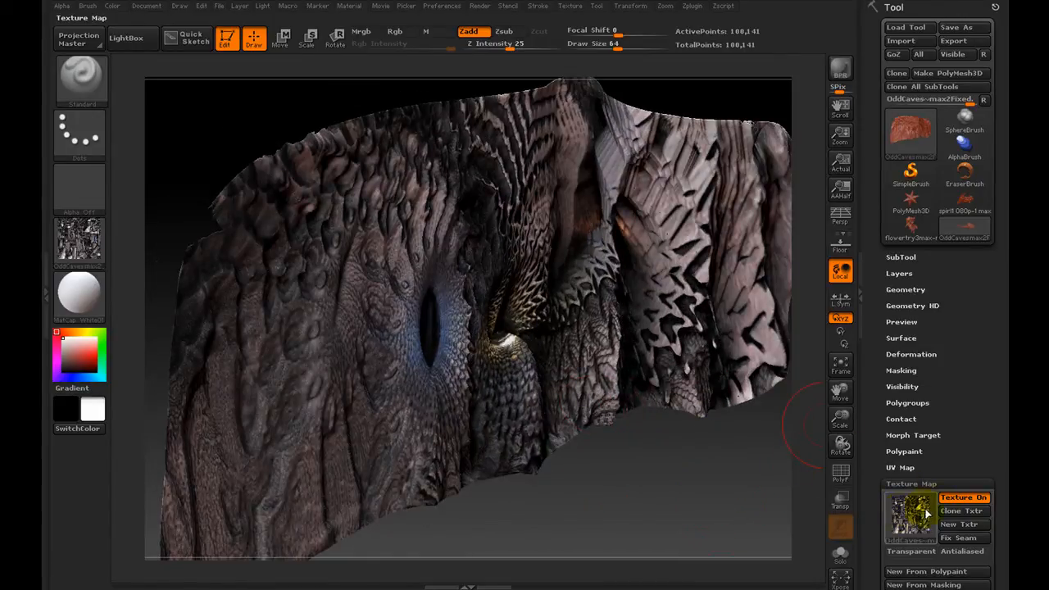
{"action": "left_click", "coordinate": [964, 497]}
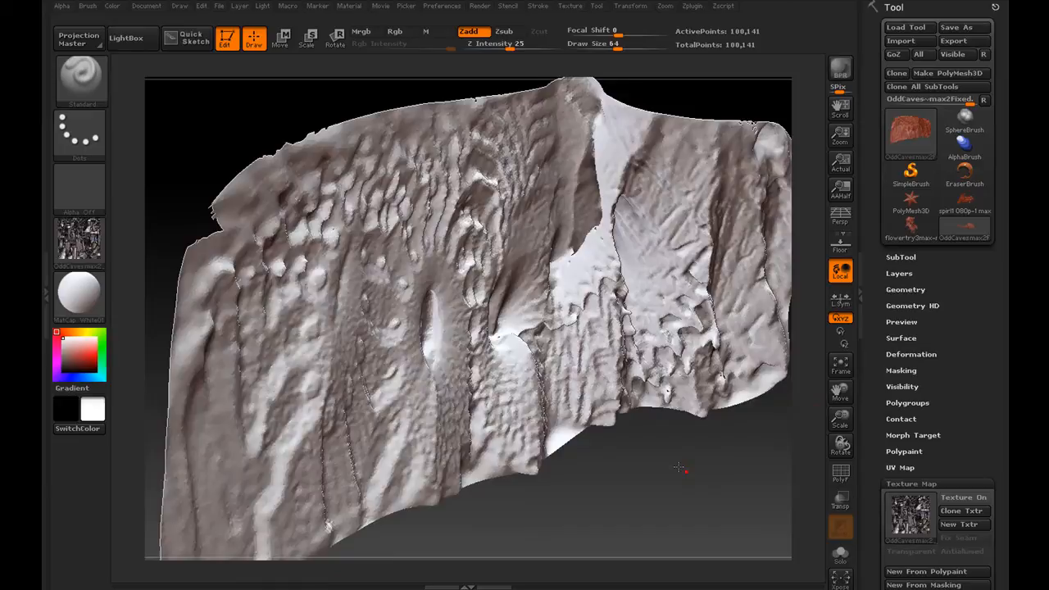